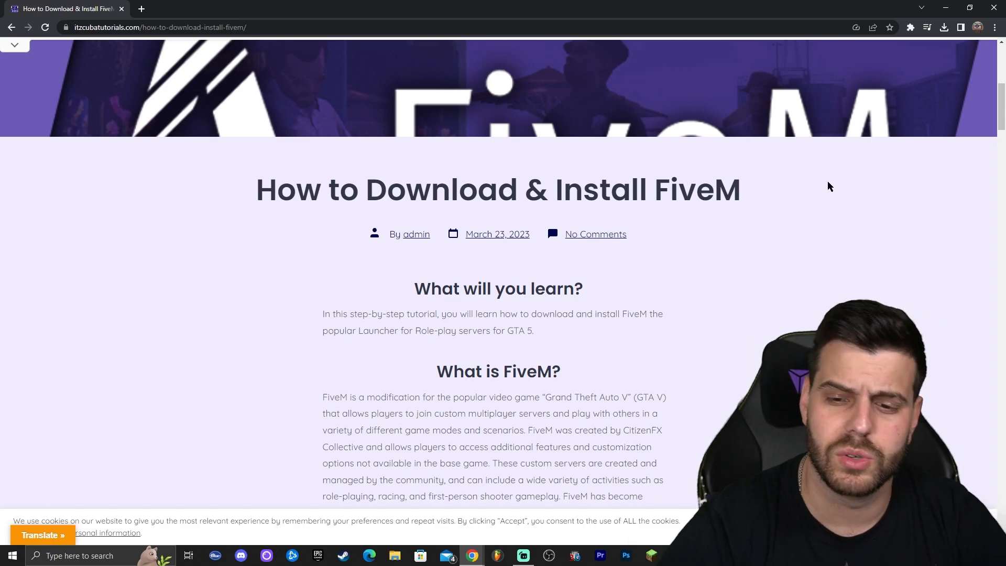
- Reach the official FiveM website from the guide's Step 1 'Download FiveM' link
scroll("down", 3)
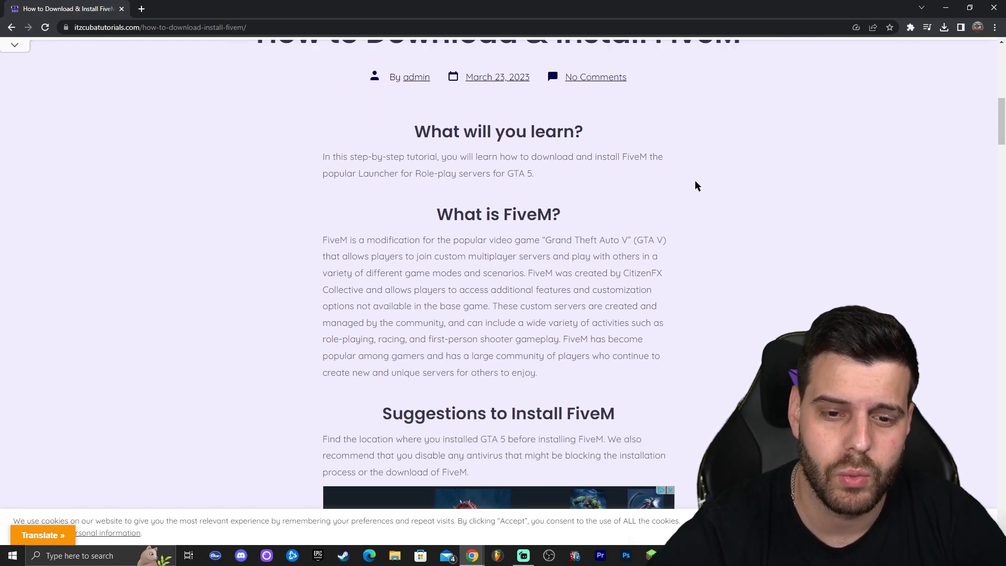
scroll("down", 3)
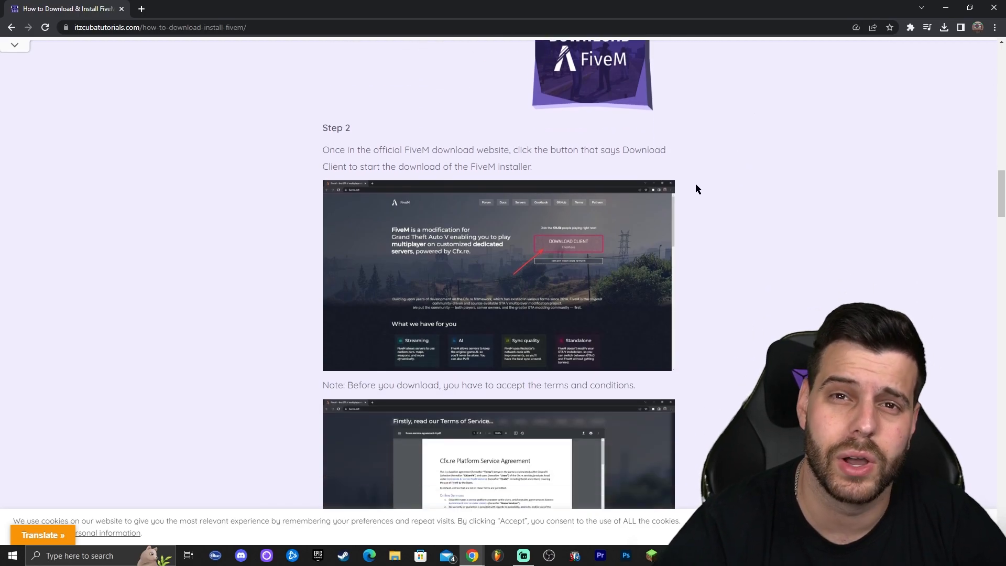
scroll("down", 3)
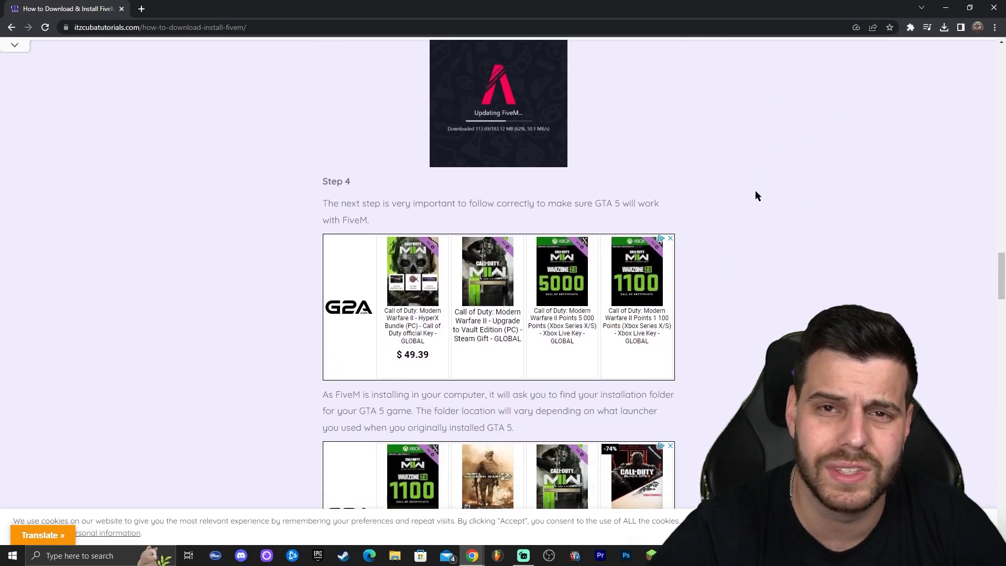
scroll("up", 3)
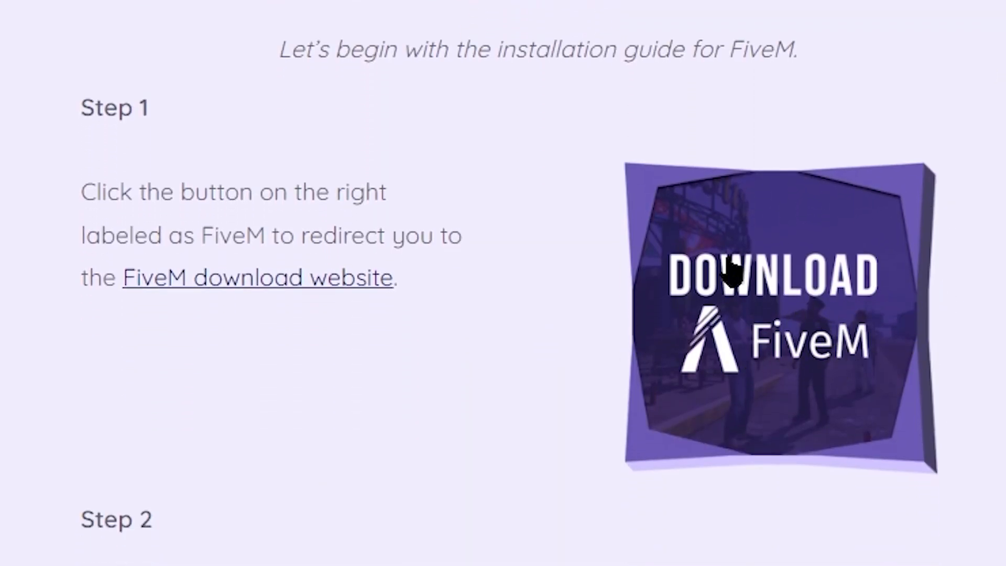
left_click(772, 314)
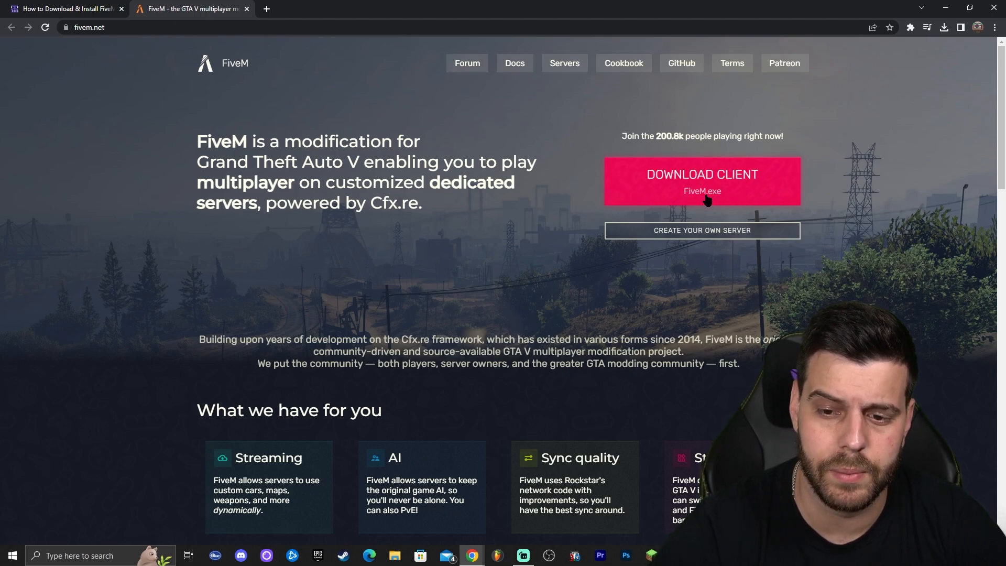
- Download the FiveM client, agreeing to the Terms of Service, and check it in recent downloads
left_click(701, 181)
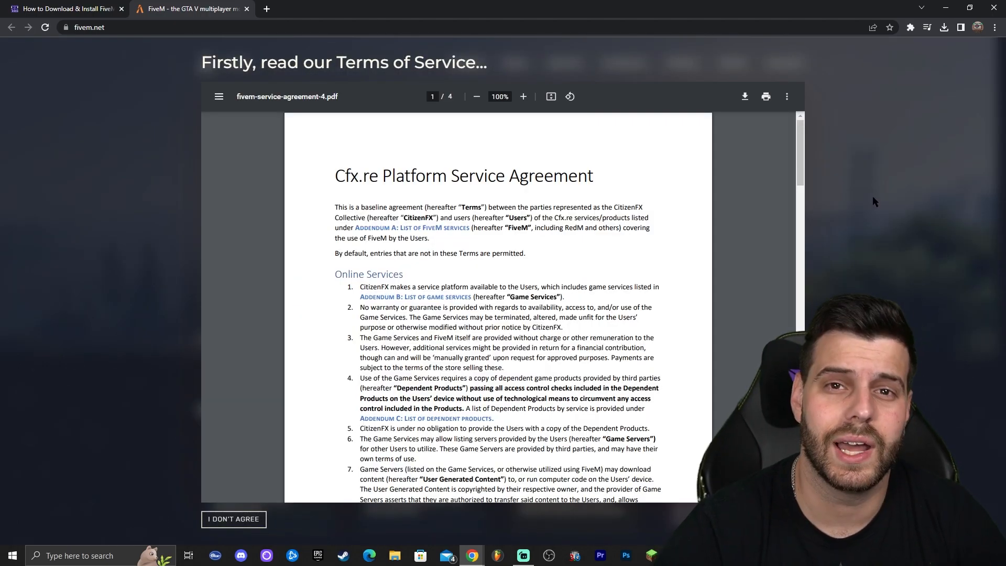
scroll("down", 3)
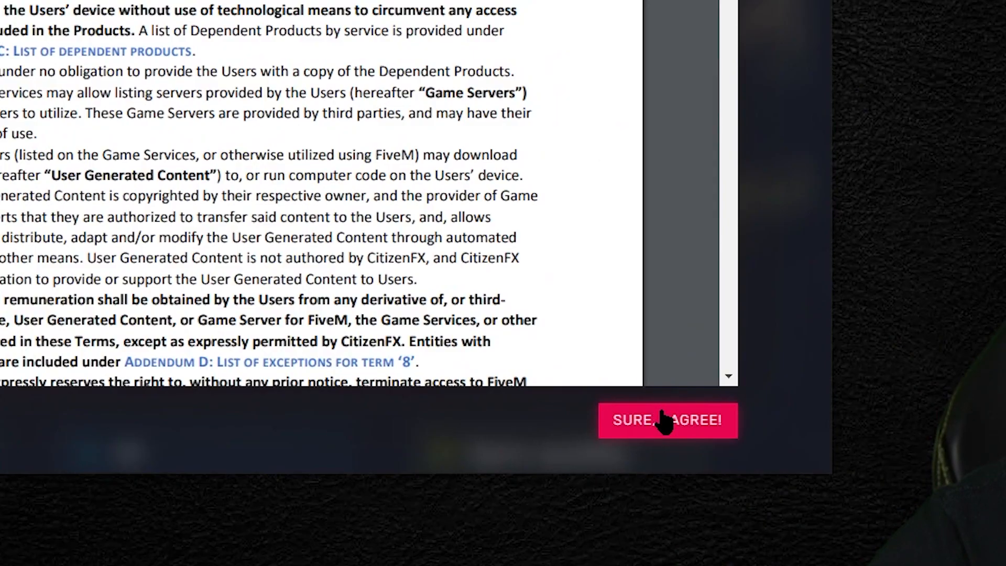
left_click(667, 420)
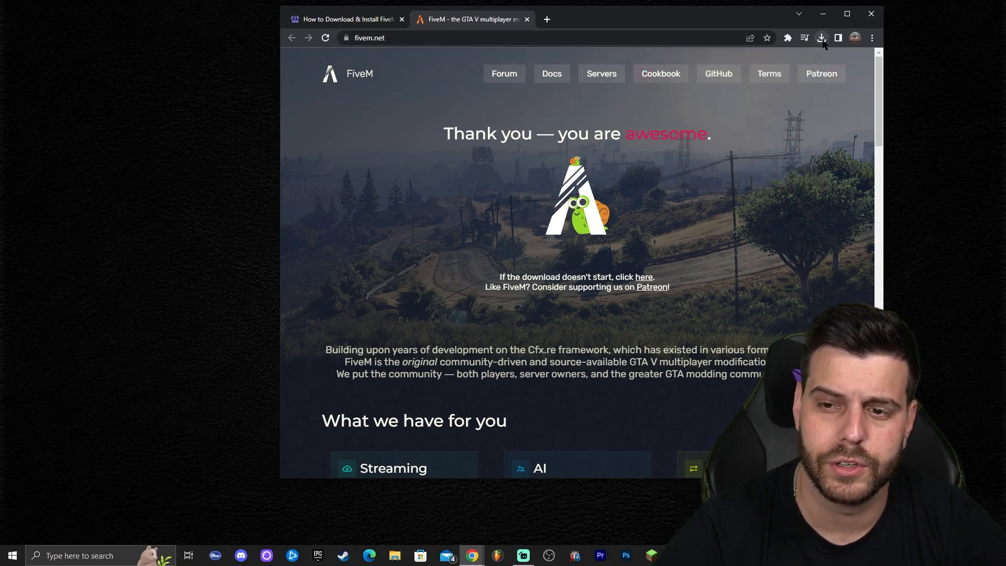
left_click(821, 38)
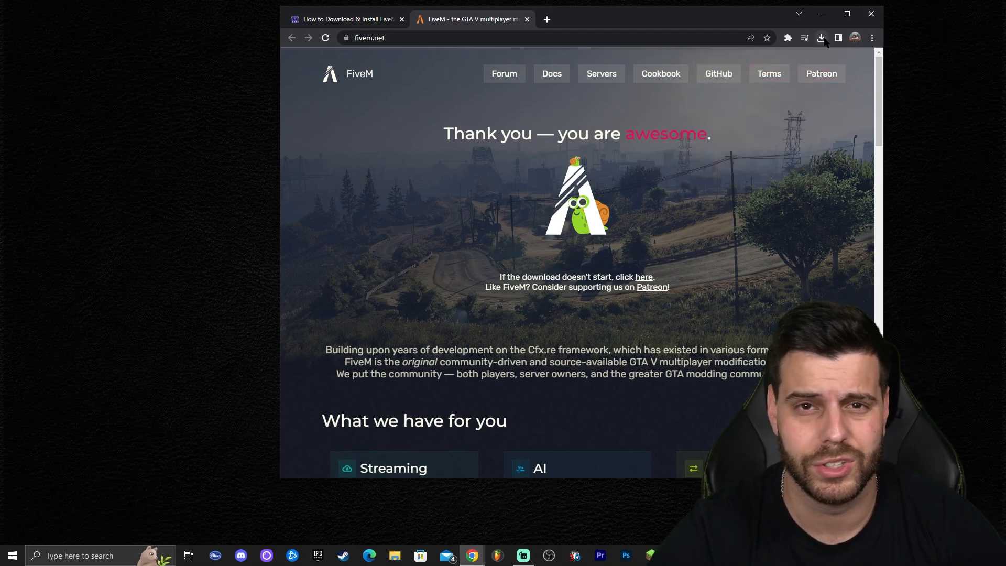
left_click(822, 38)
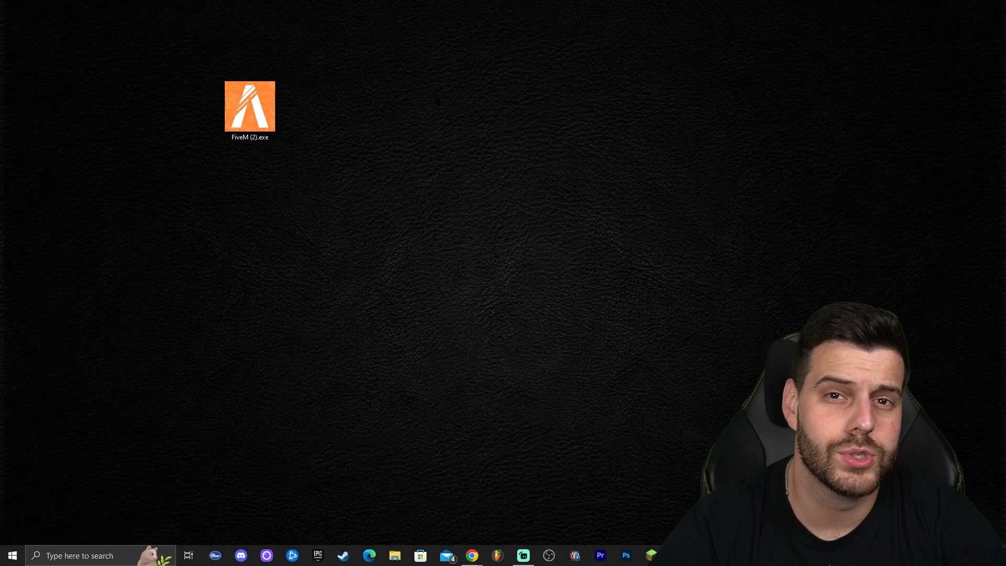
- Launch FiveM (2).exe from the desktop and let it update until it asks for GTA5.exe
double_click(249, 106)
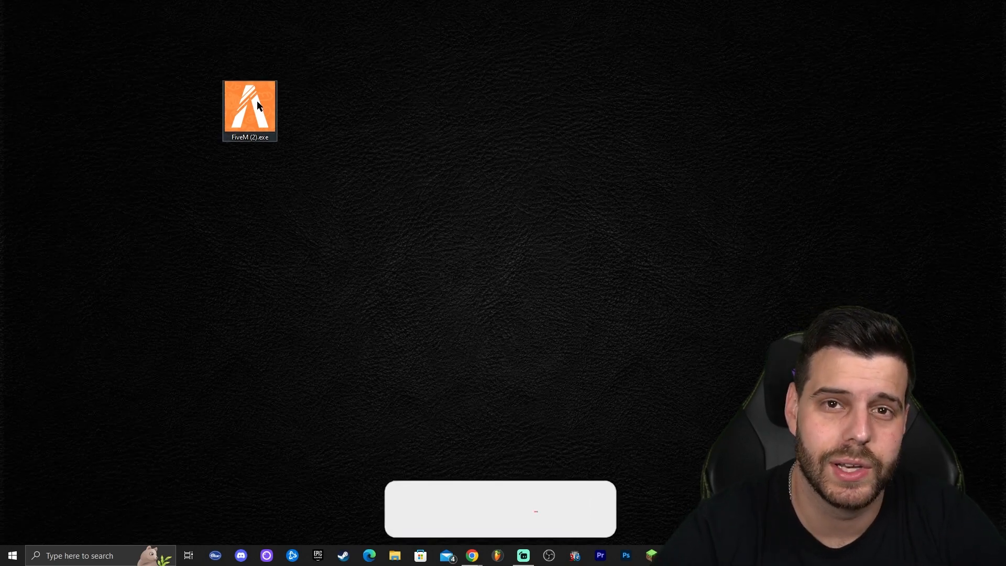
double_click(249, 109)
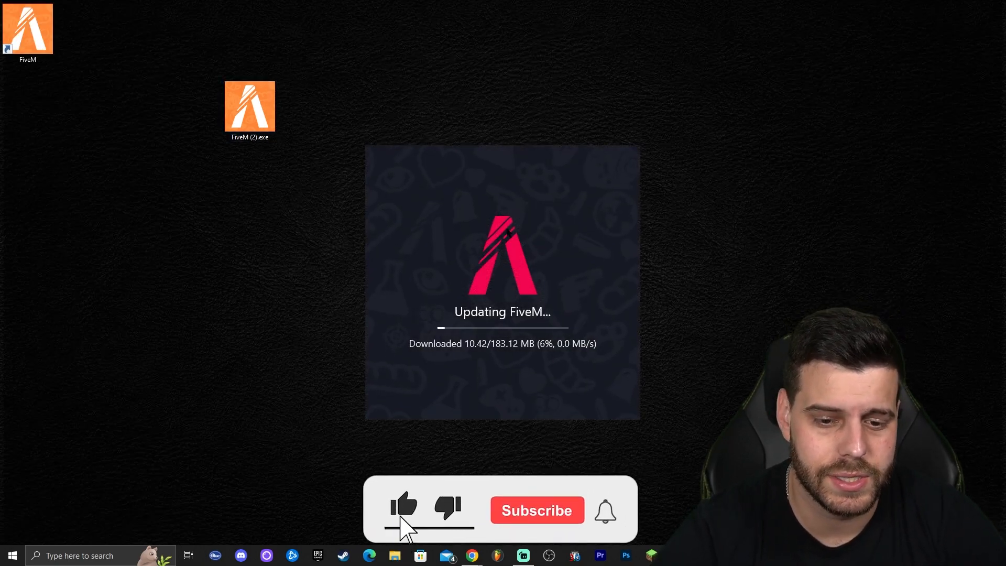
left_click(535, 510)
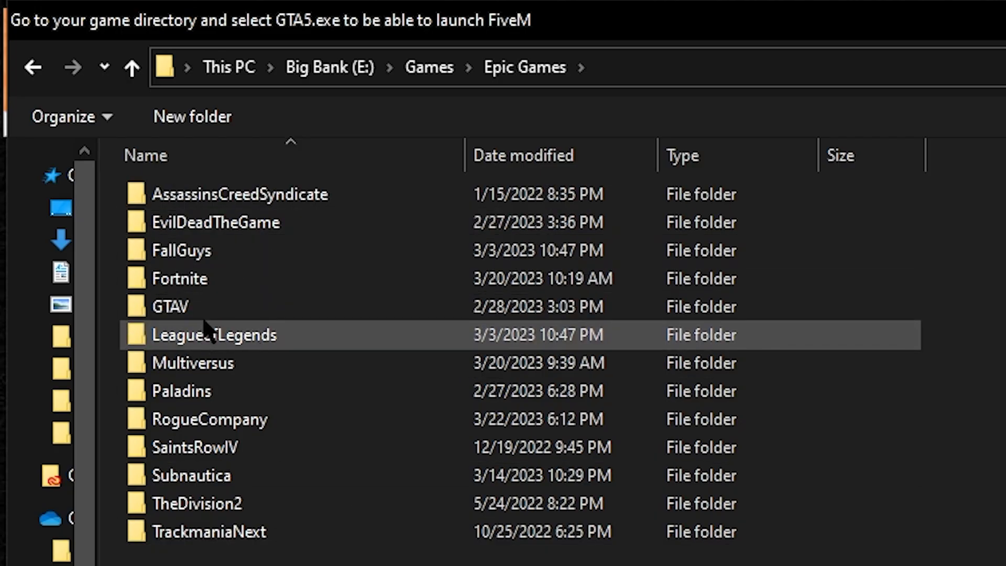
- Enter the GTAV folder under Epic Games where GTA5.exe is listed
double_click(169, 306)
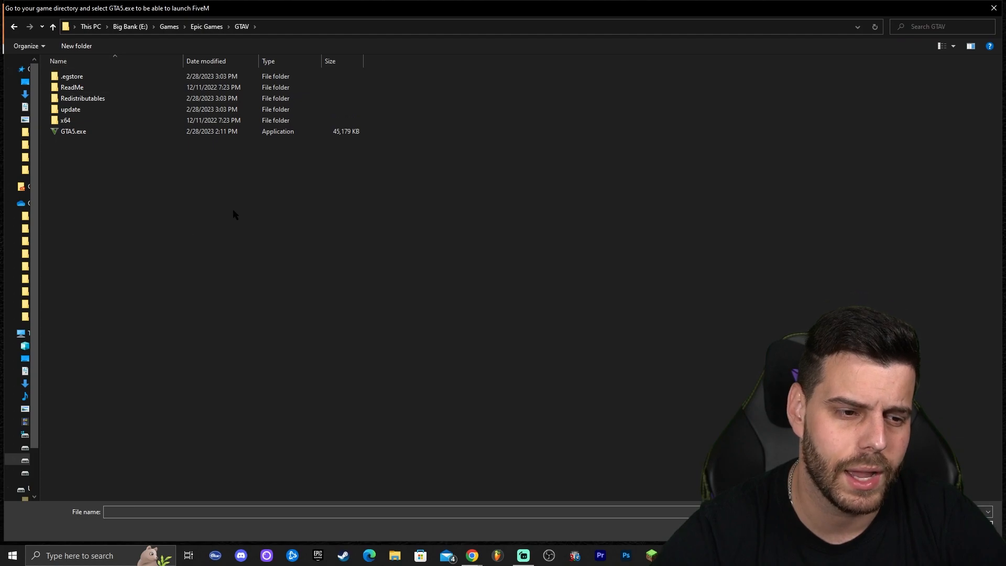
mouse_move(336, 227)
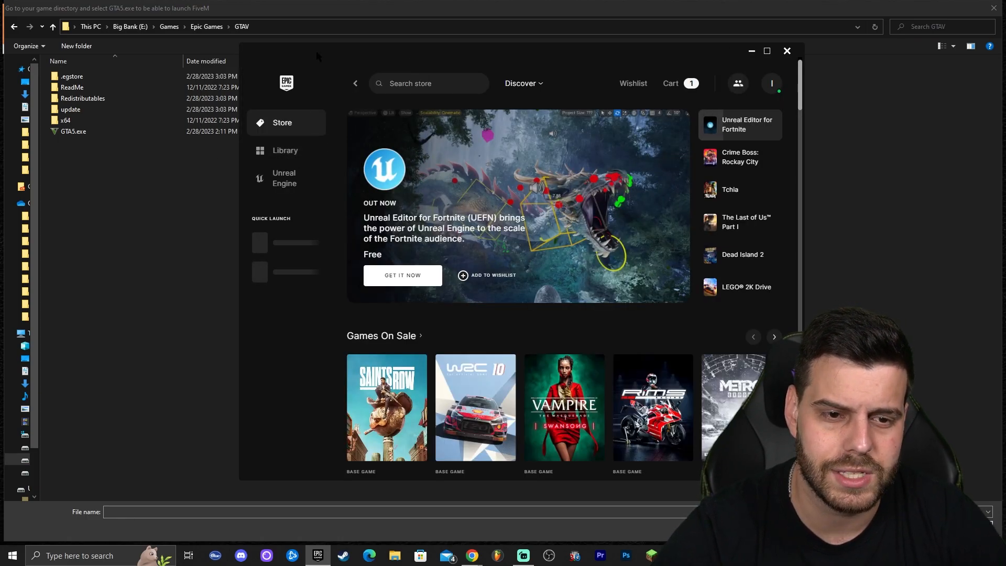
- From the Epic Library, locate Grand Theft Auto V's install folder E:\Games\Epic Games\GTAV
left_click(285, 150)
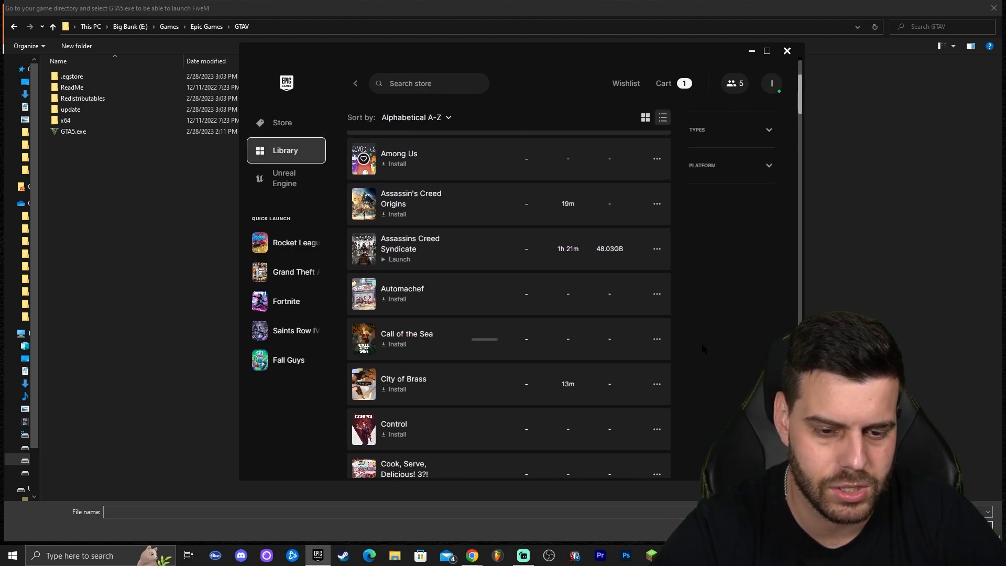
scroll("down", 3)
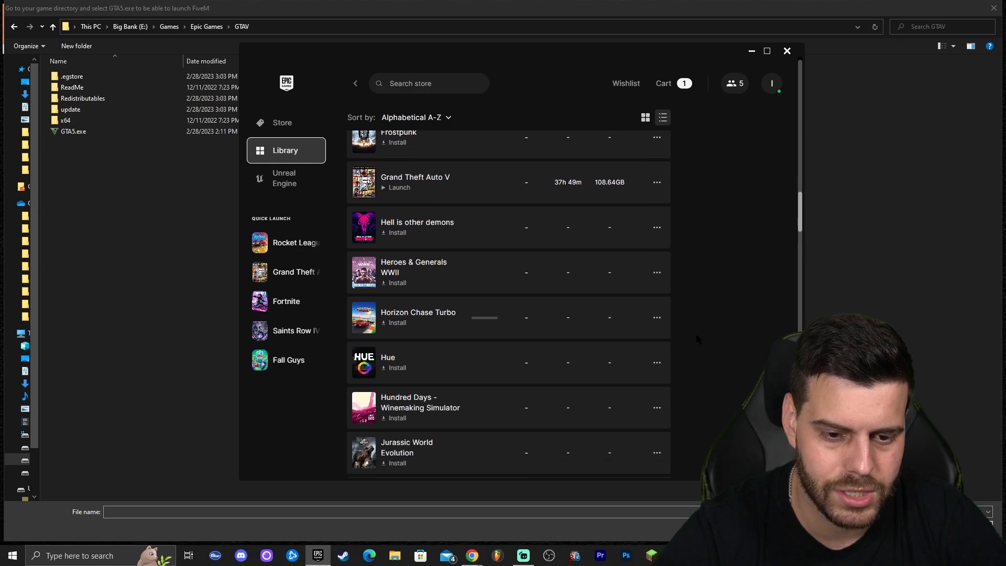
scroll("up", 3)
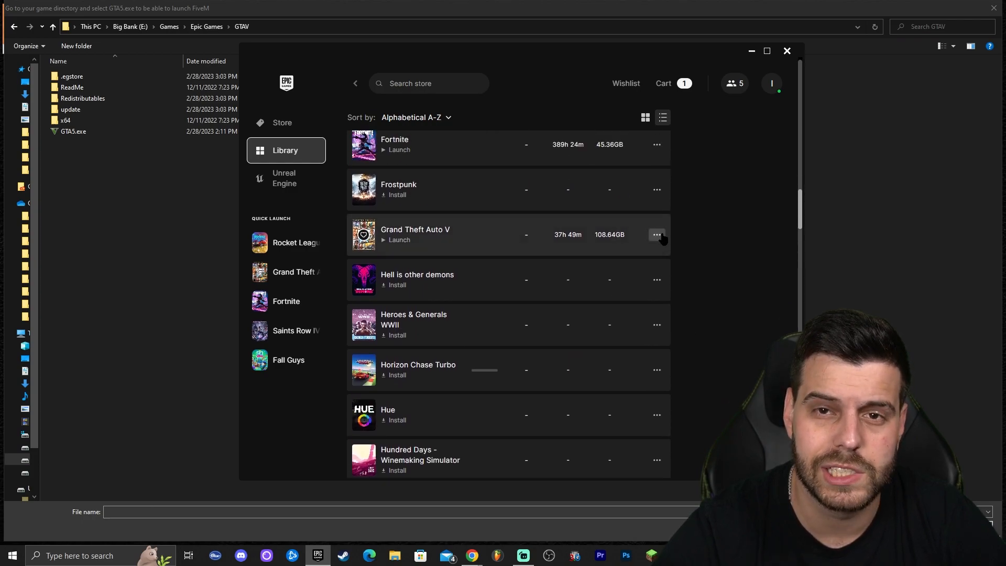
left_click(655, 233)
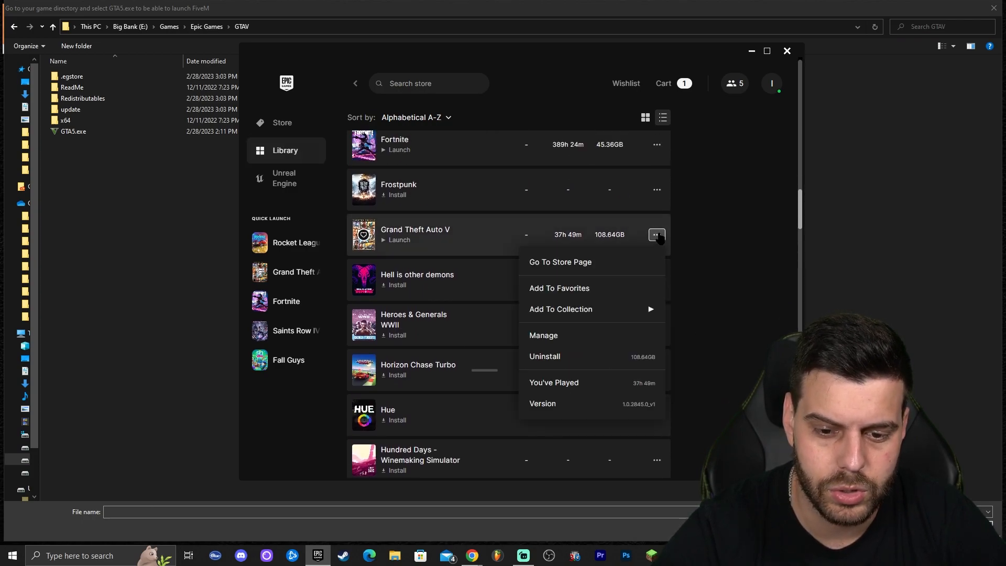
left_click(543, 336)
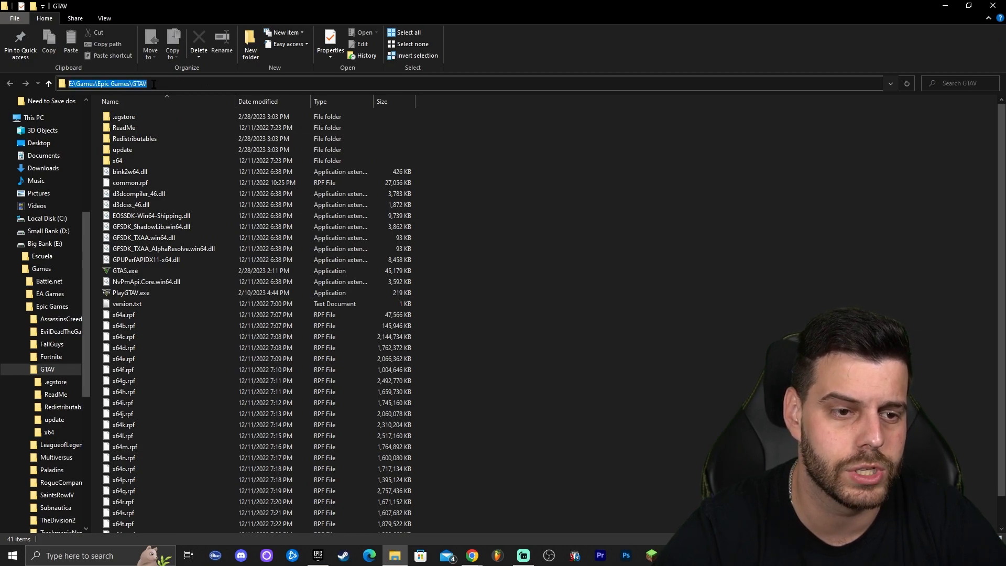
- Point FiveM's file chooser at the GTAV folder path and choose GTA5.exe as the game
left_click(166, 84)
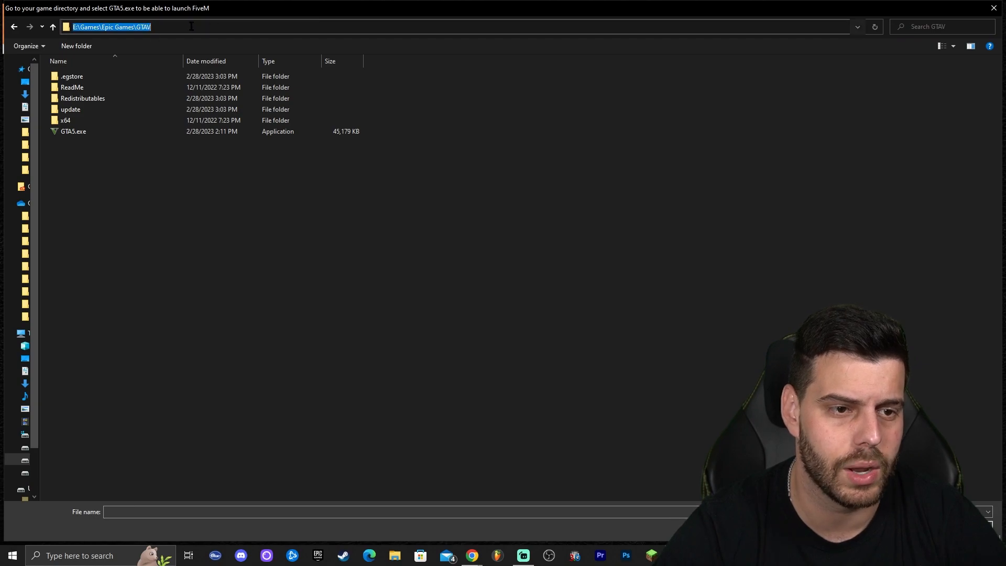
left_click(524, 205)
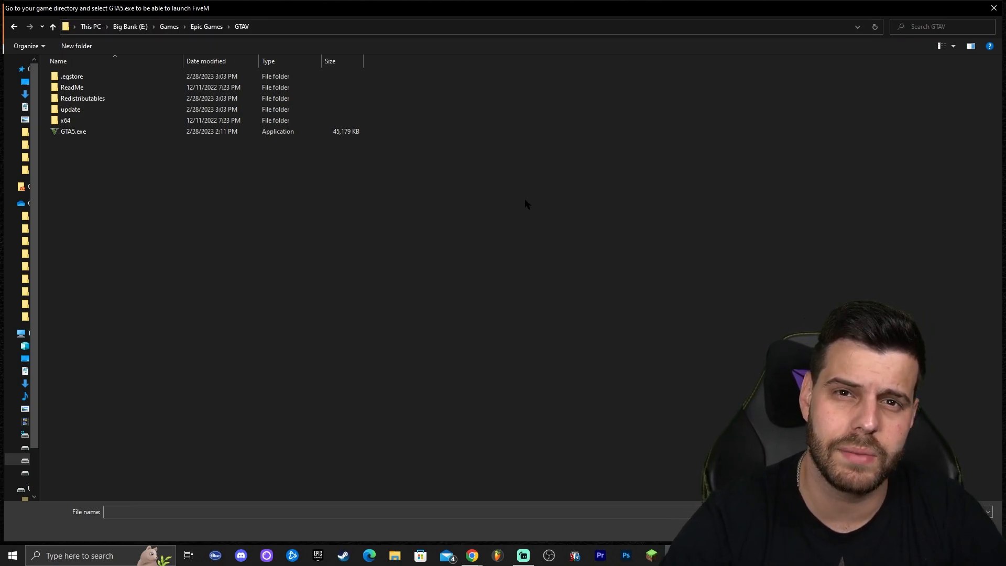
mouse_move(74, 131)
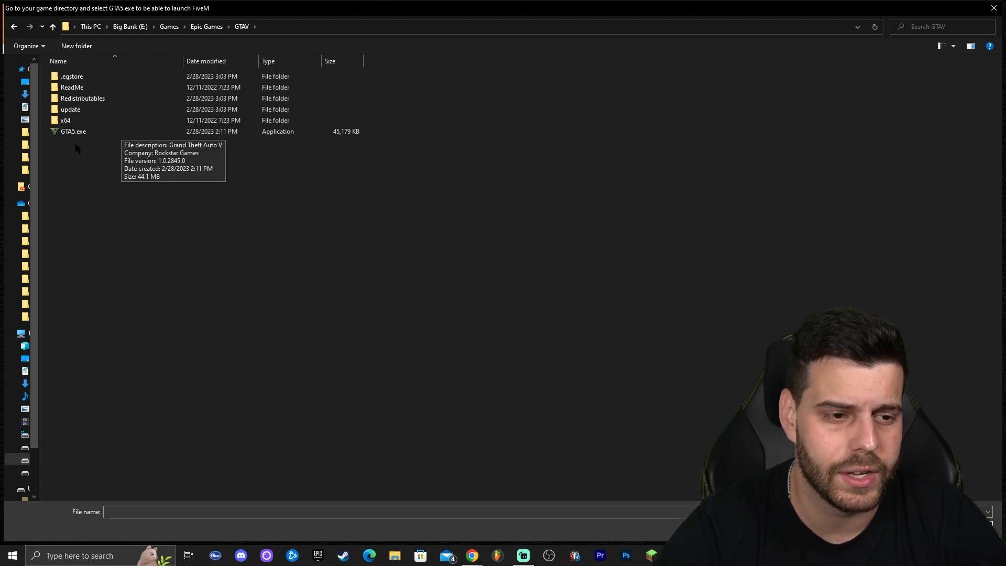
left_click(73, 131)
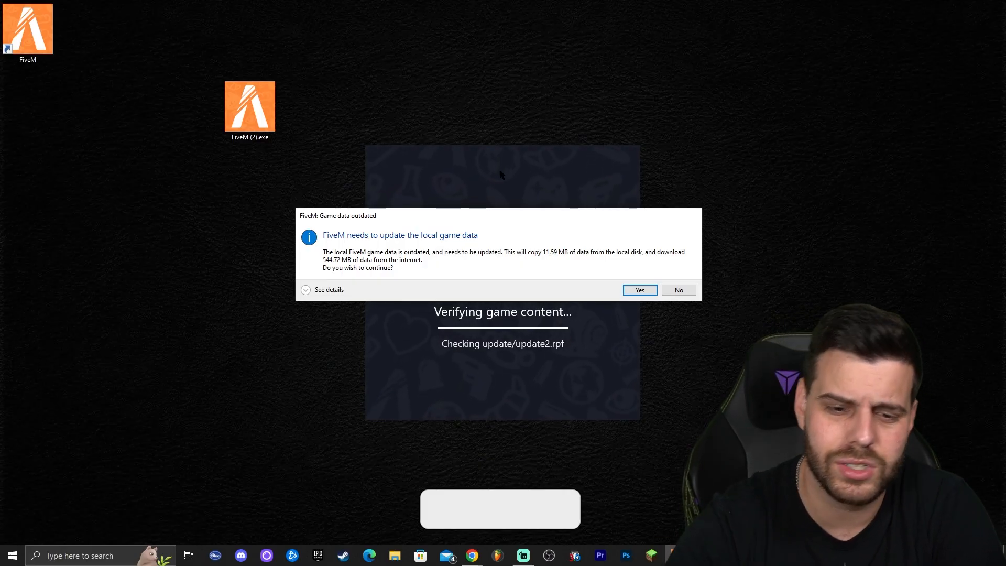
- Answer Yes to the 'Game data outdated' prompt and let the game storage download finish
left_click(638, 290)
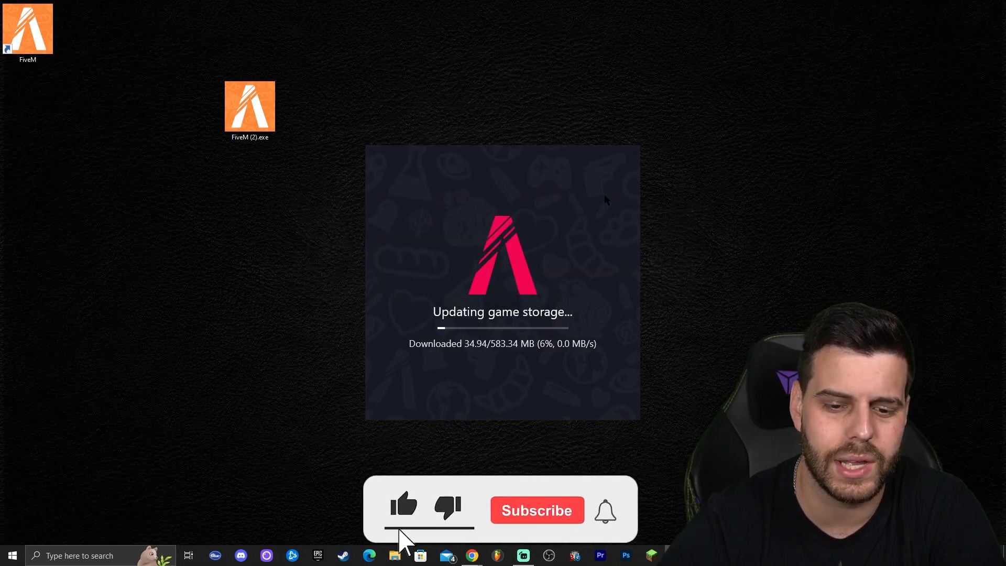
left_click(537, 510)
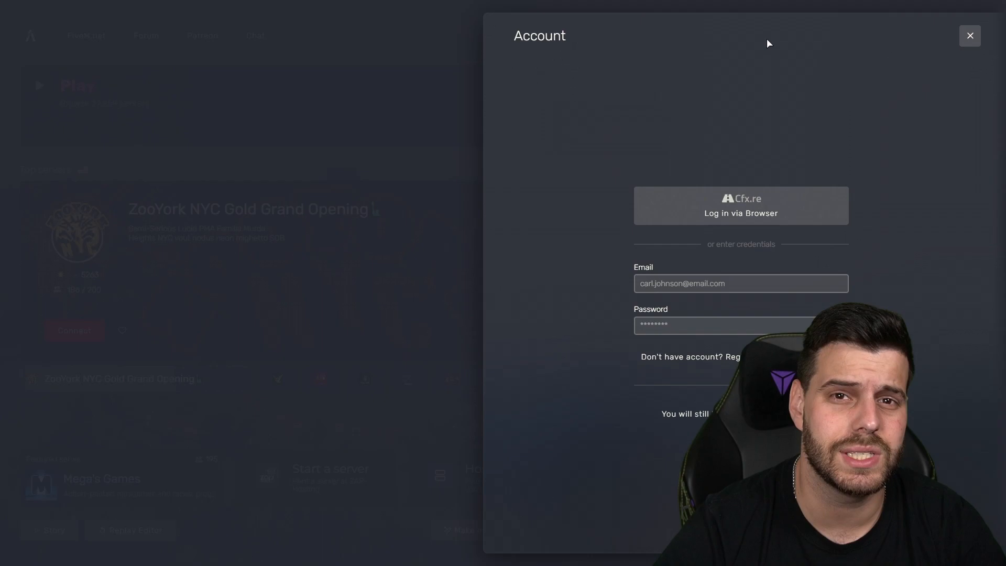
mouse_move(777, 33)
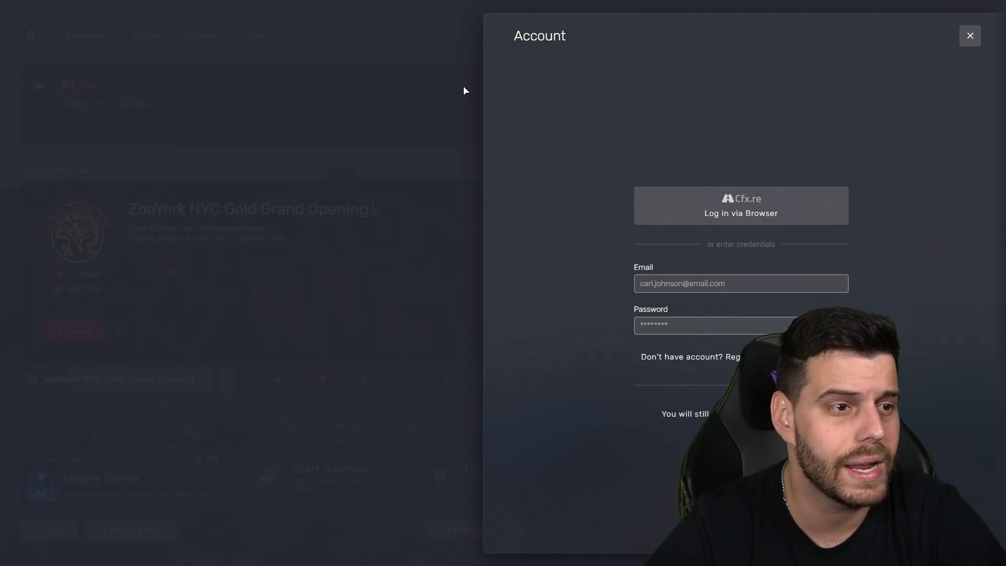
- Dismiss the Account panel with its X, without signing in, revealing the main menu
left_click(740, 282)
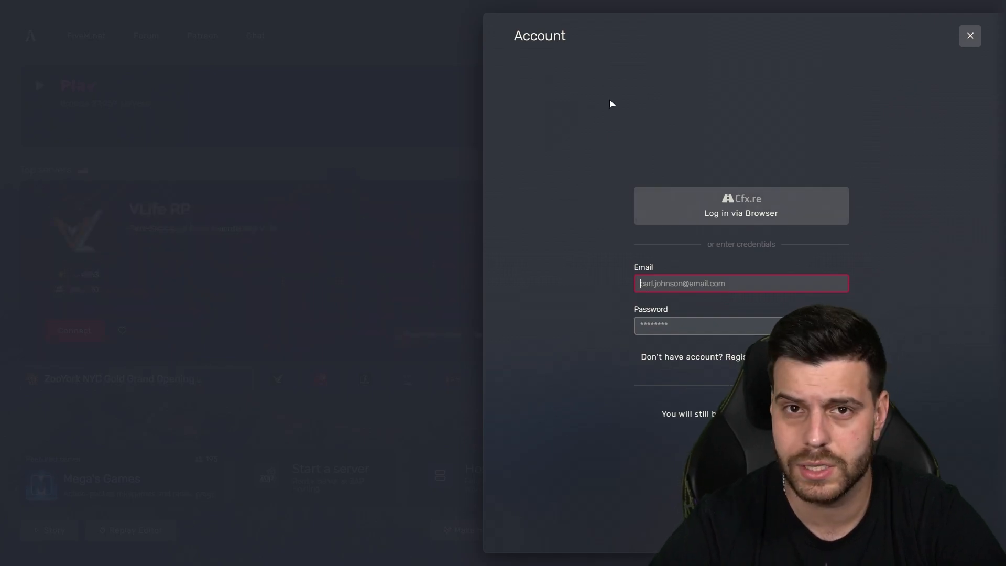
left_click(968, 36)
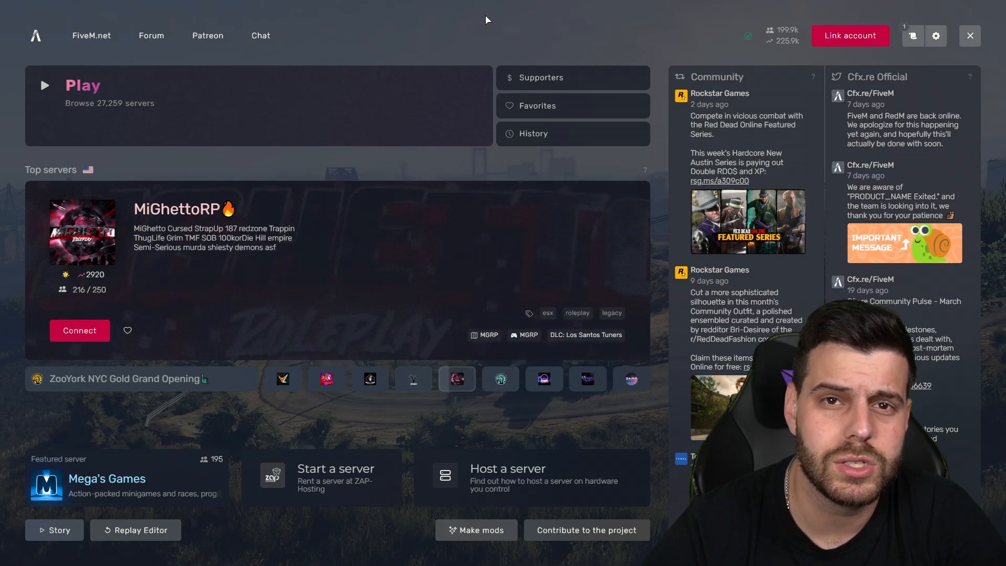
mouse_move(395, 122)
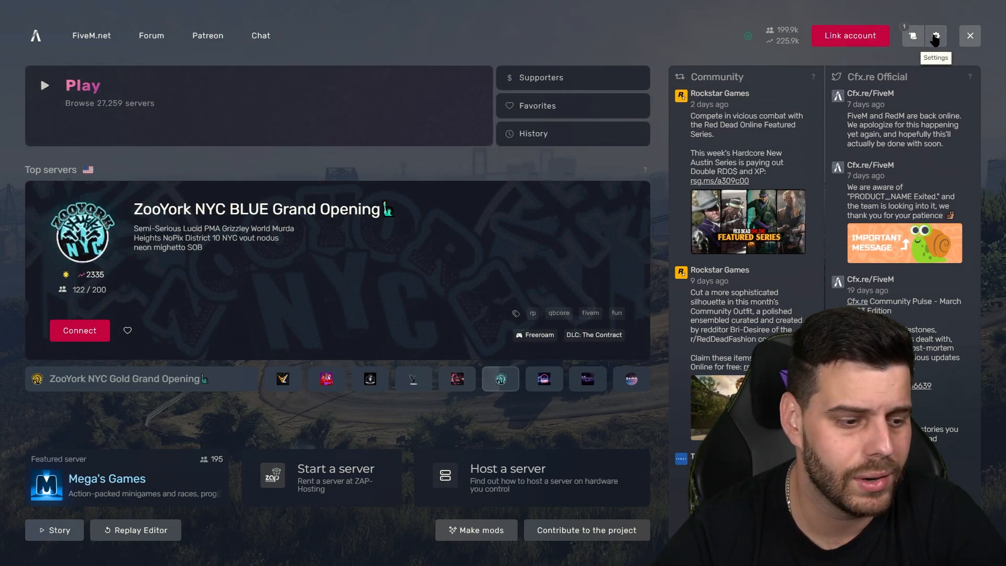
left_click(934, 36)
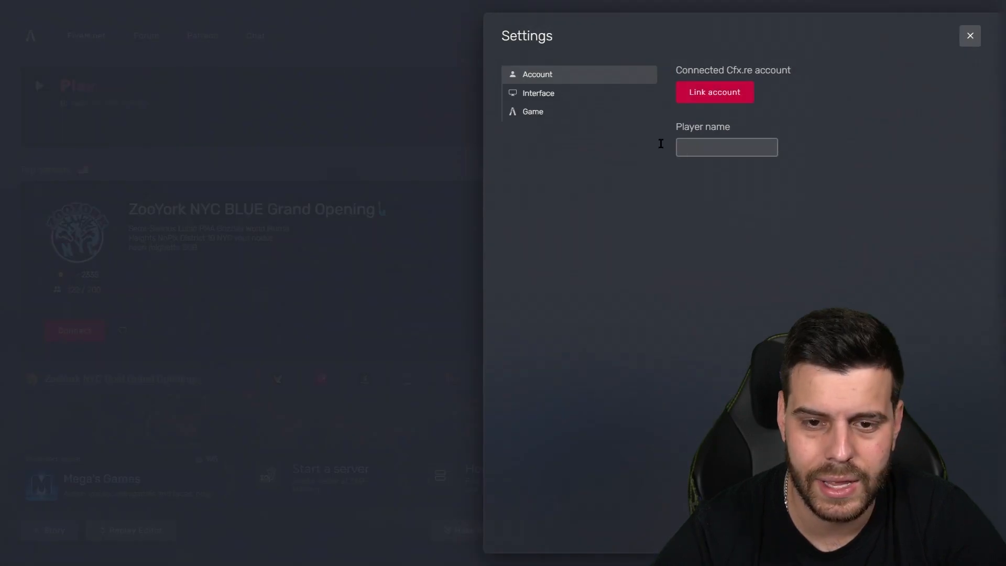
left_click(532, 111)
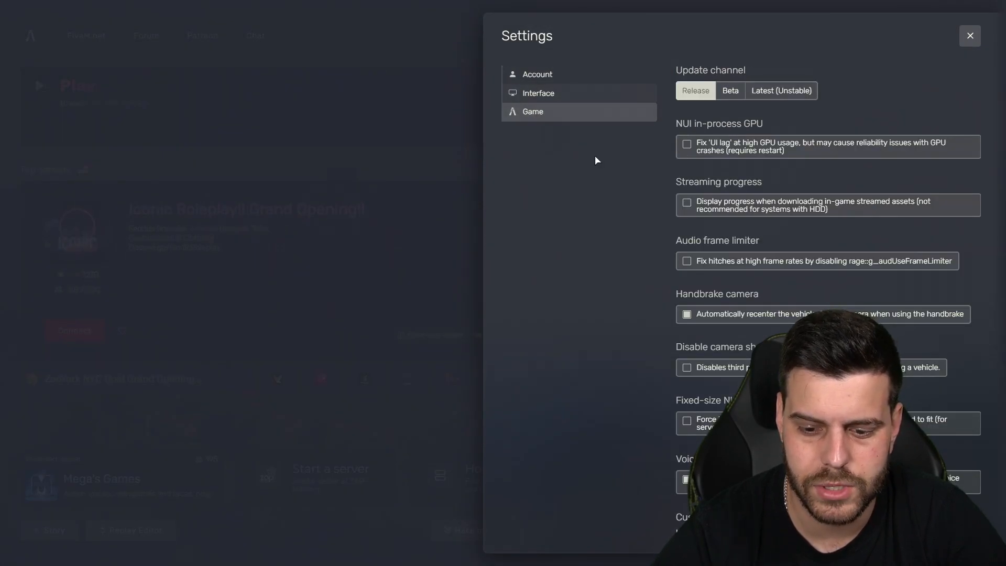
left_click(538, 93)
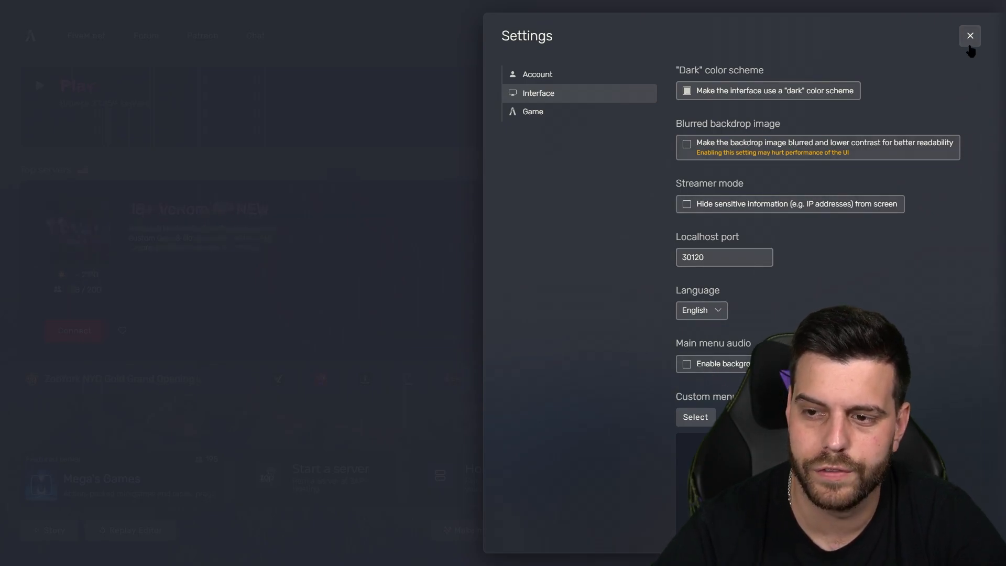
left_click(969, 36)
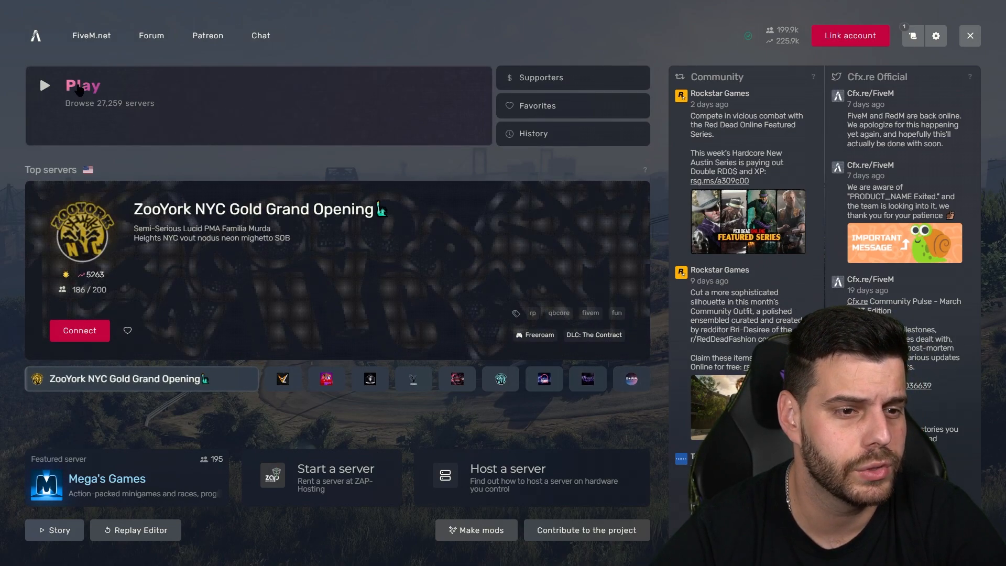
- Via Play, browse the server list and view NARNIA ROLEPLAY's players and resources
left_click(83, 85)
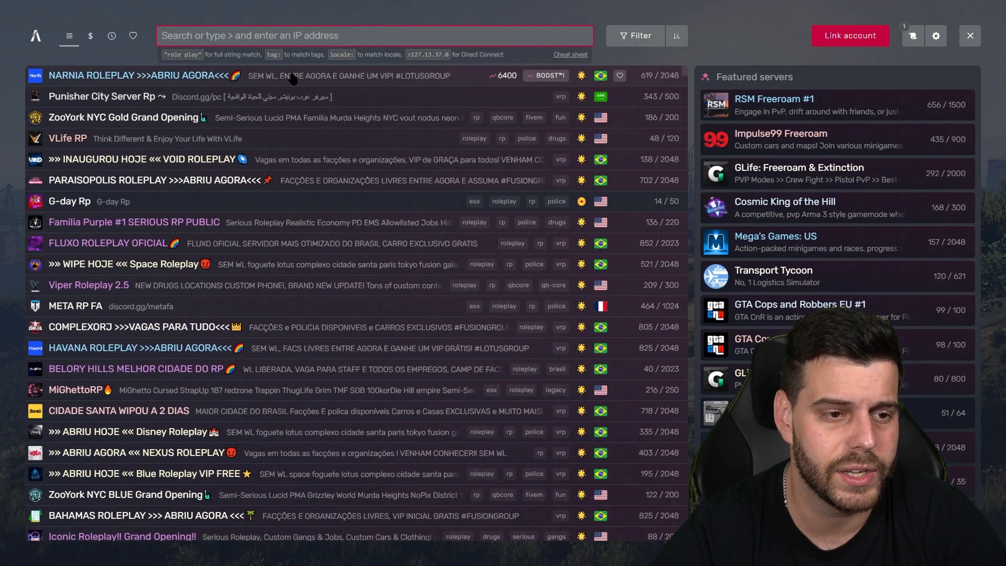
left_click(135, 76)
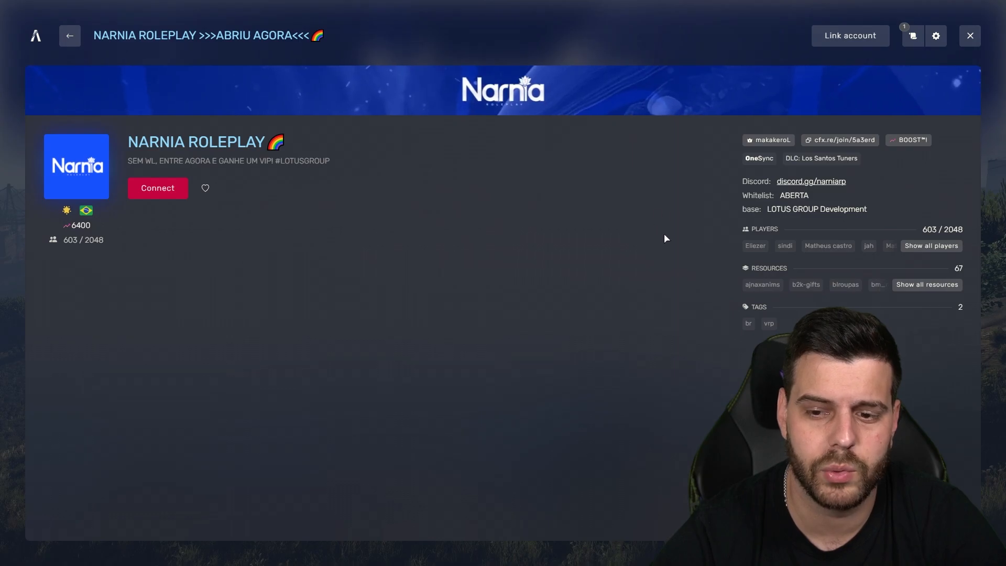